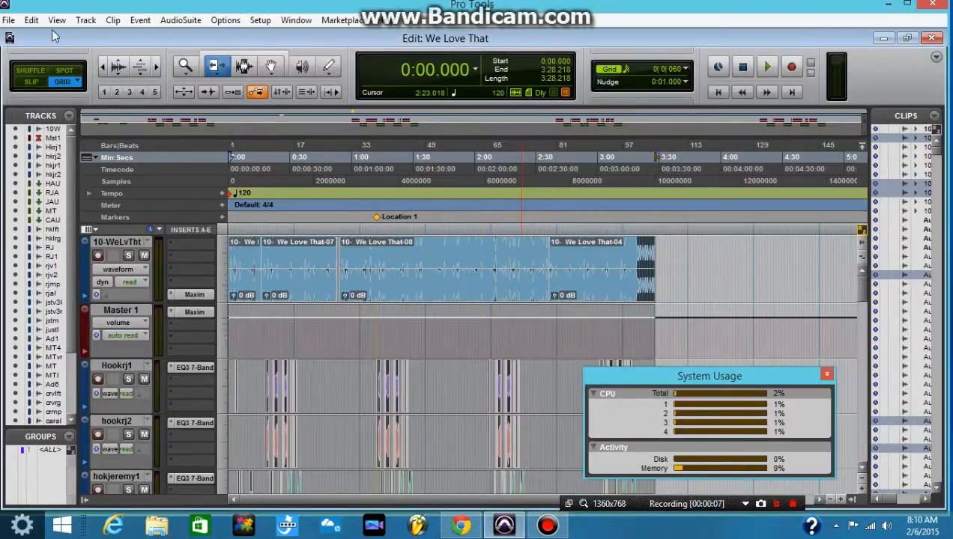
Step: Start a Bounce to Disk of the We Love That session from the File menu
left_click(8, 21)
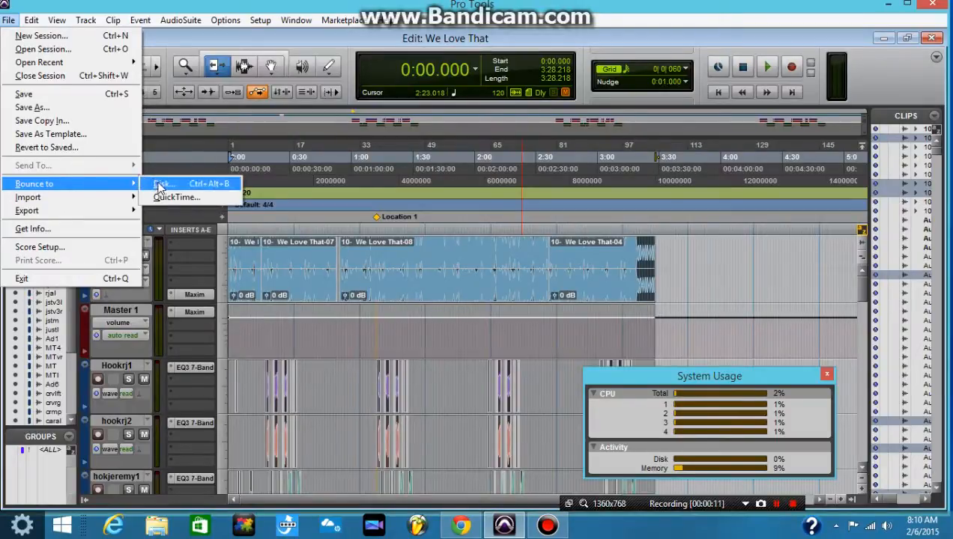
left_click(163, 184)
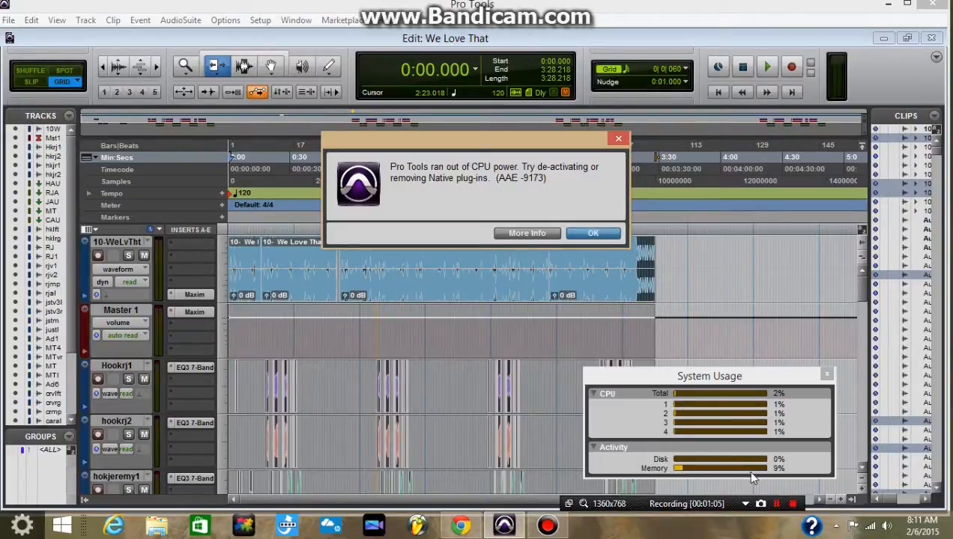
mouse_move(715, 469)
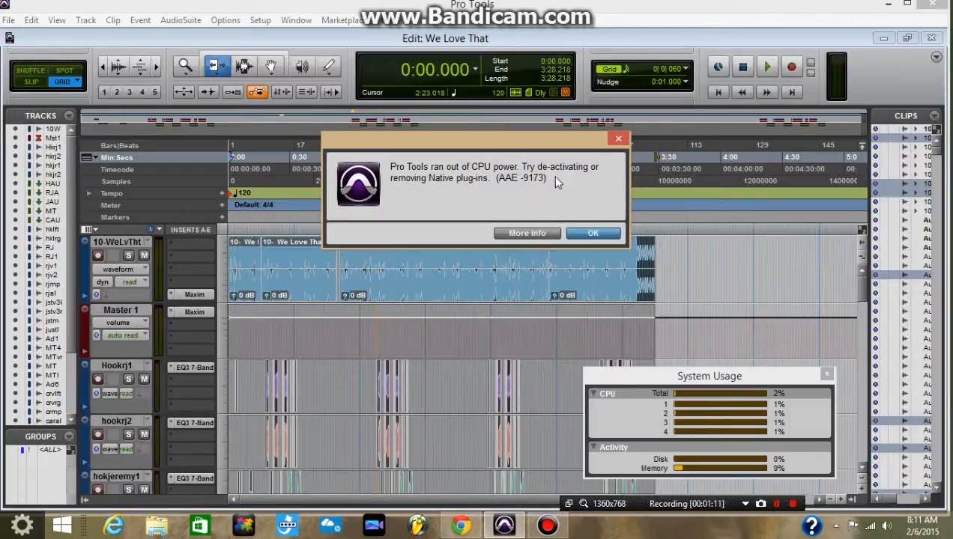
mouse_move(494, 205)
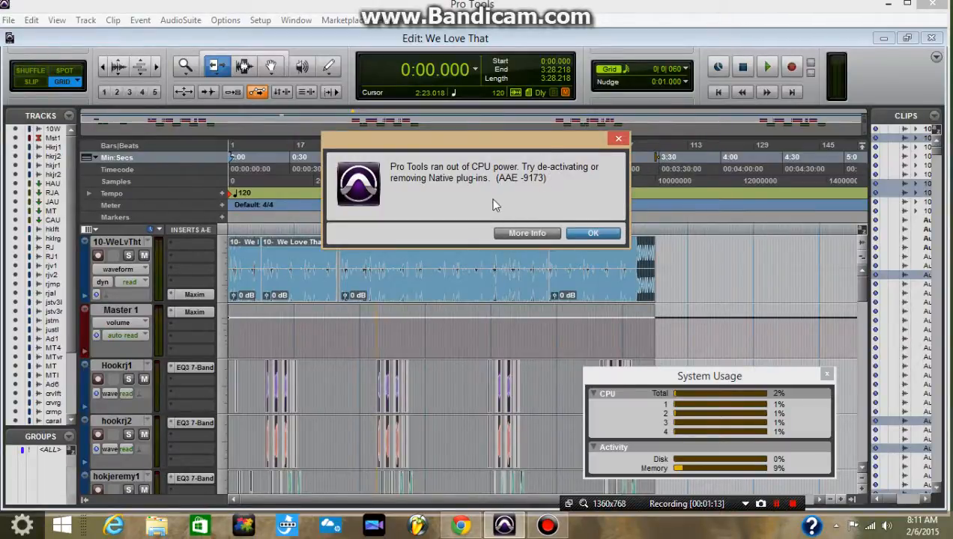
Step: Dismiss the AAE -9173 out-of-CPU-power error with OK
left_click(593, 233)
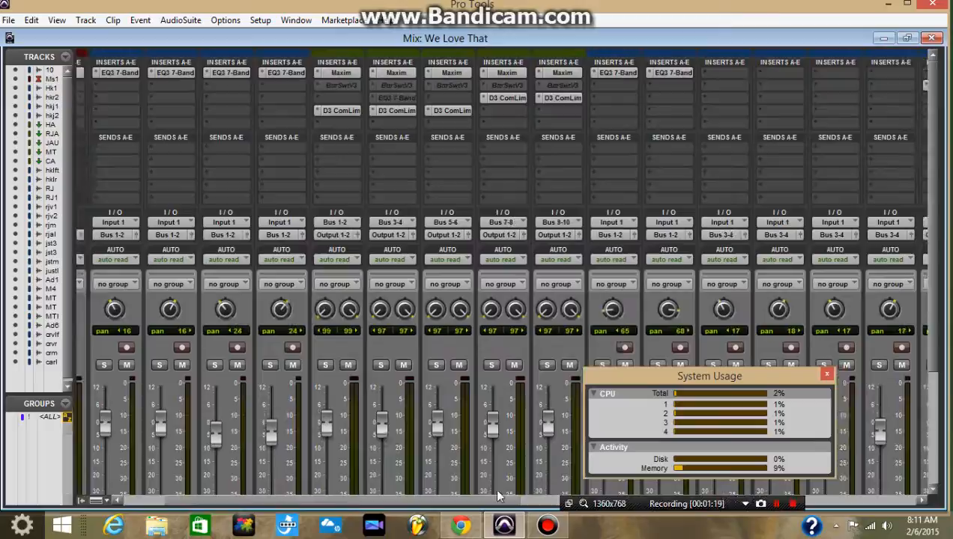
scroll("right", 3)
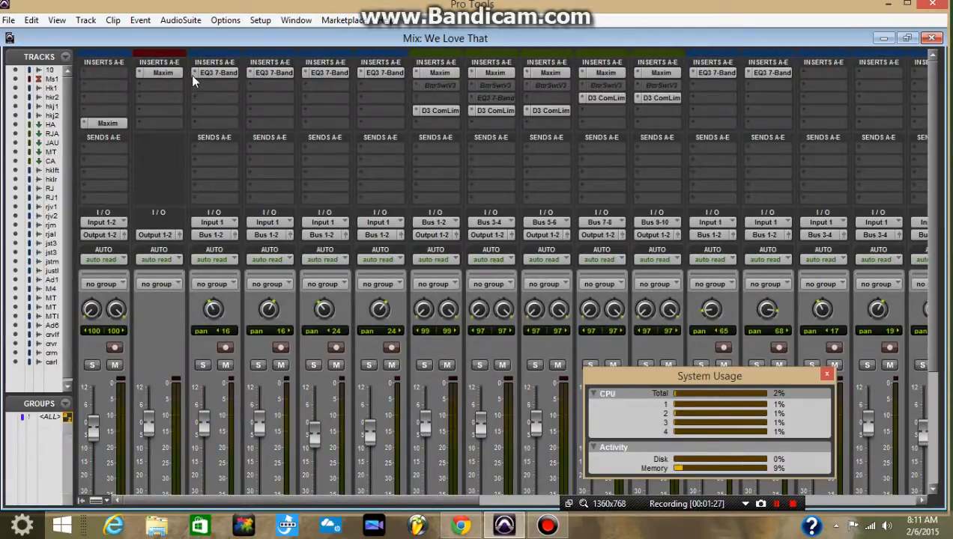
left_click(159, 84)
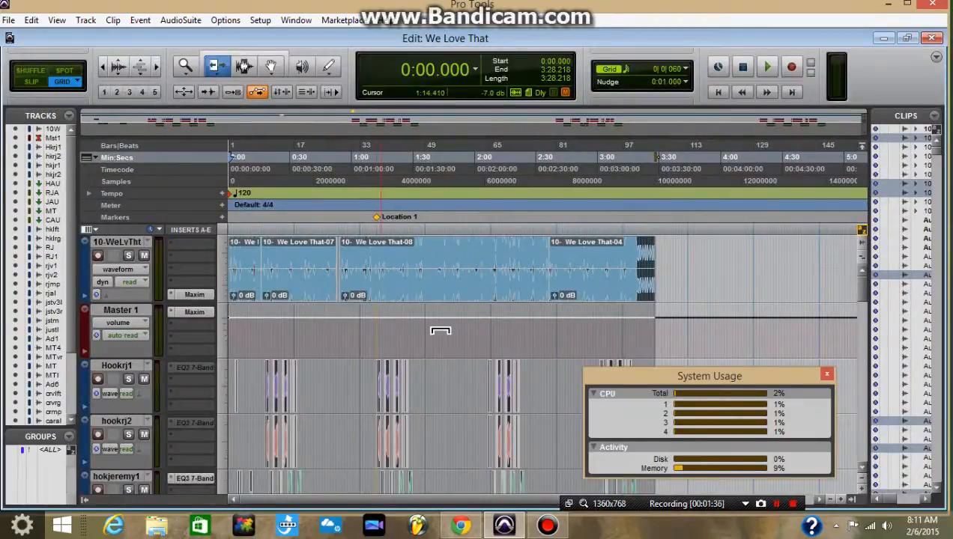
Step: Launch a second Bounce to Disk attempt from the File menu
left_click(8, 20)
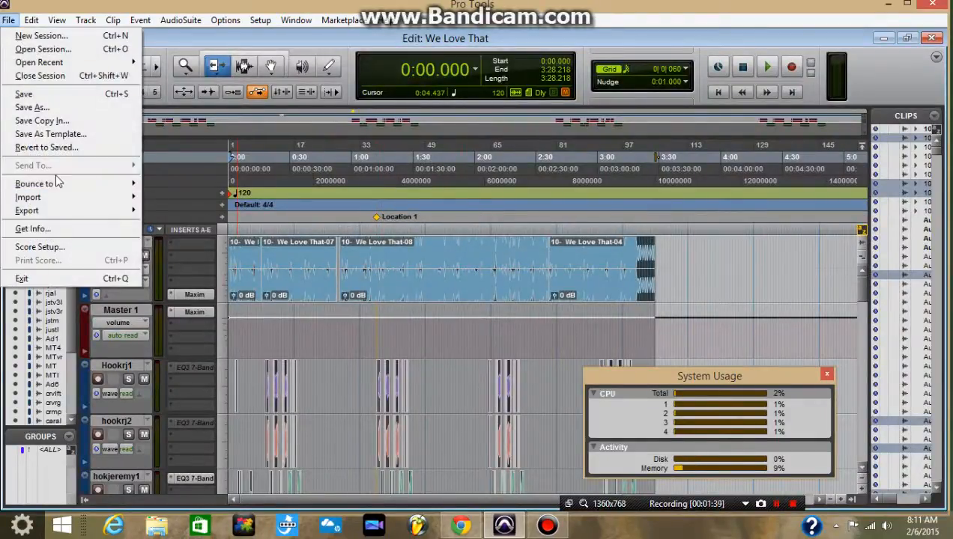
left_click(35, 183)
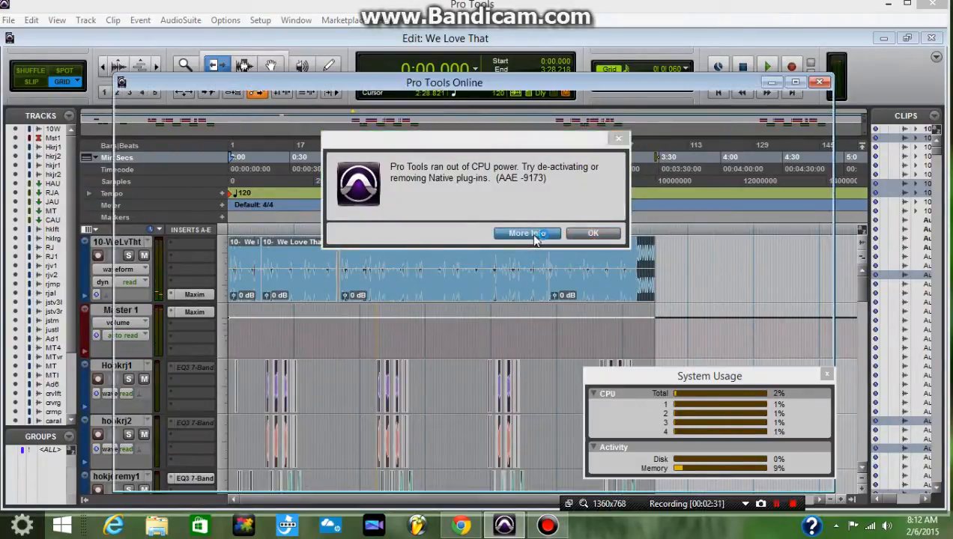
Step: Use More Info to browse the Avid knowledge base results for AAE -9173
left_click(526, 233)
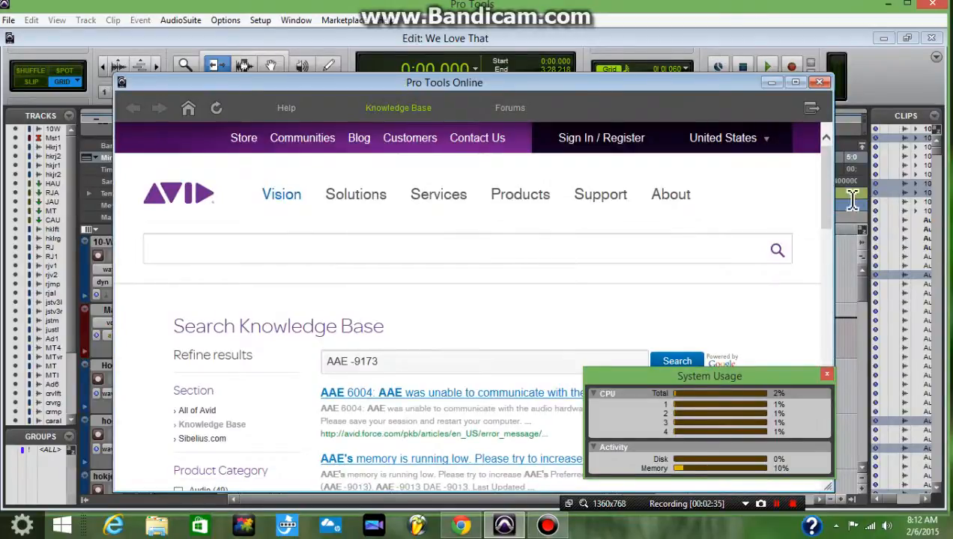
scroll("down", 3)
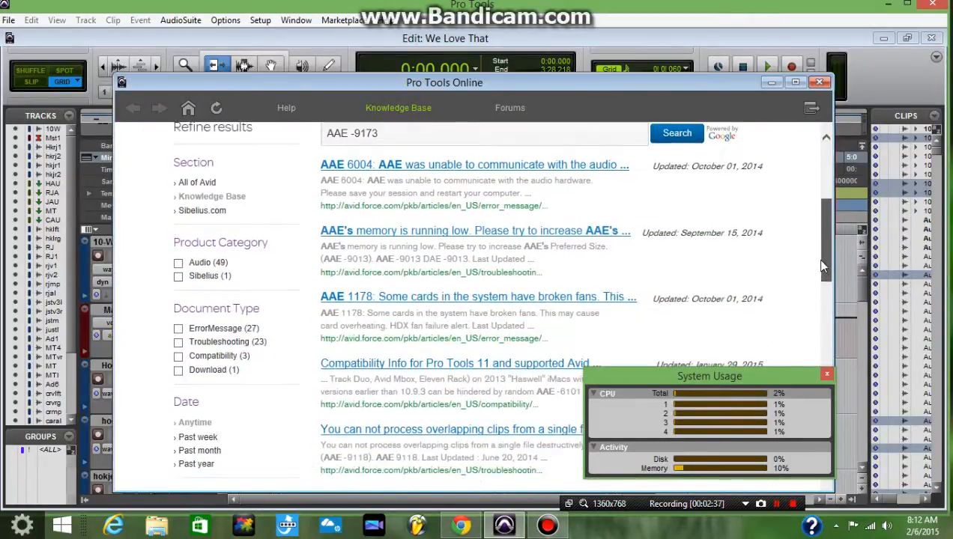
scroll("down", 3)
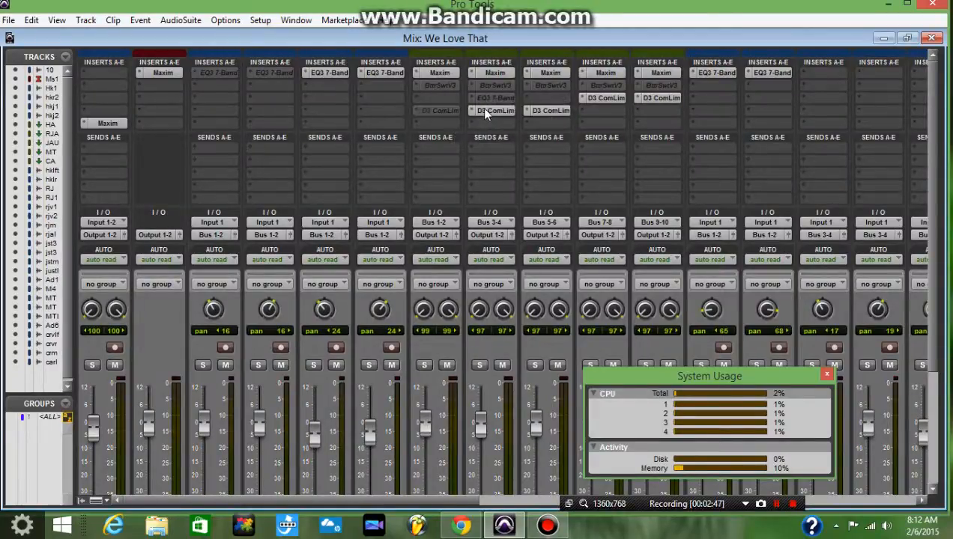
Step: Make the EQ plug-in inserts inactive on the mixer channels via Make Inactive
right_click(495, 110)
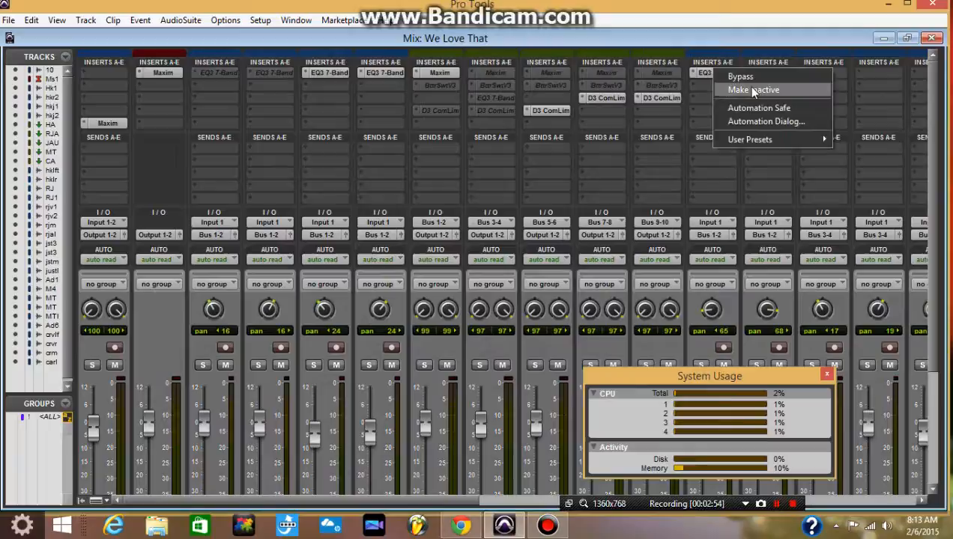
left_click(753, 89)
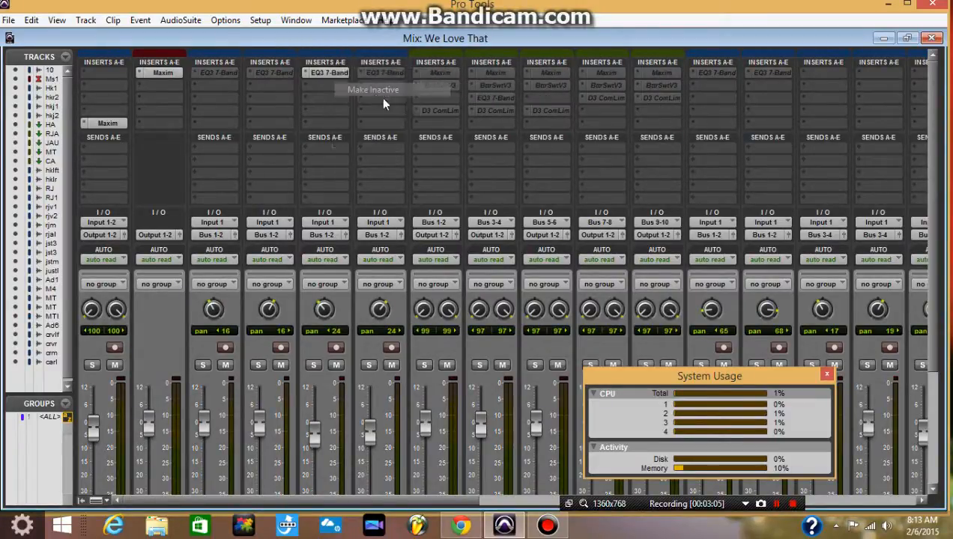
left_click(9, 20)
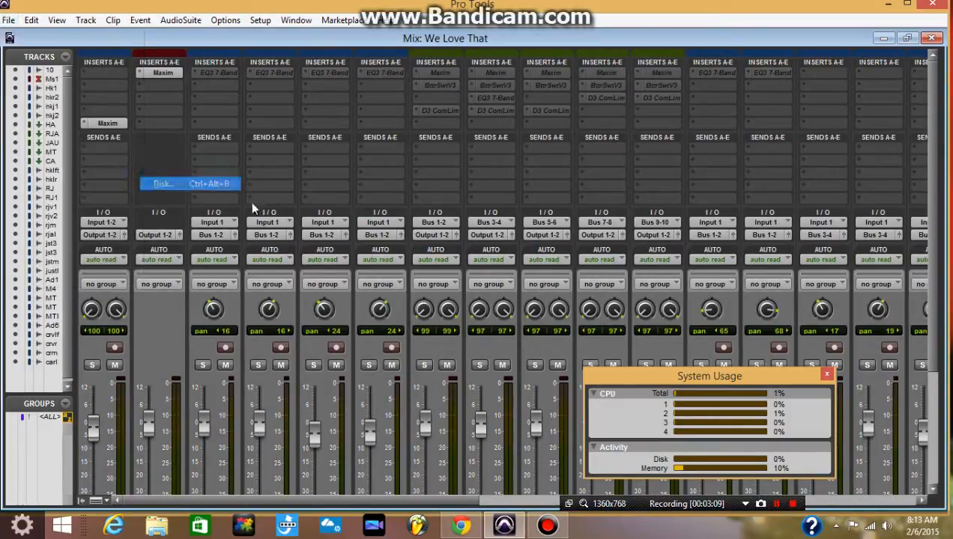
Step: Bounce Output 1-2 to disk as Playin Soccer WAV plus MP3, accepting the MP3 encoder settings
left_click(161, 183)
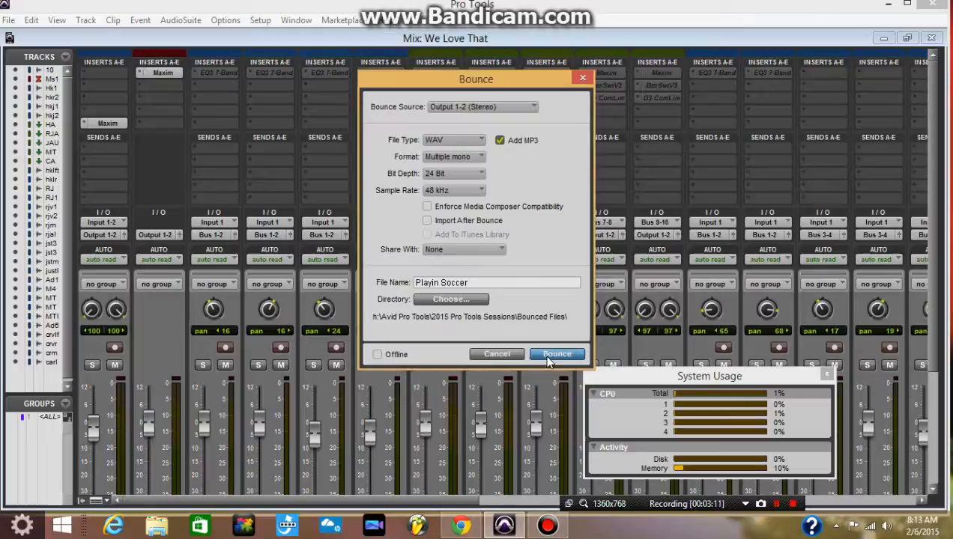
left_click(558, 354)
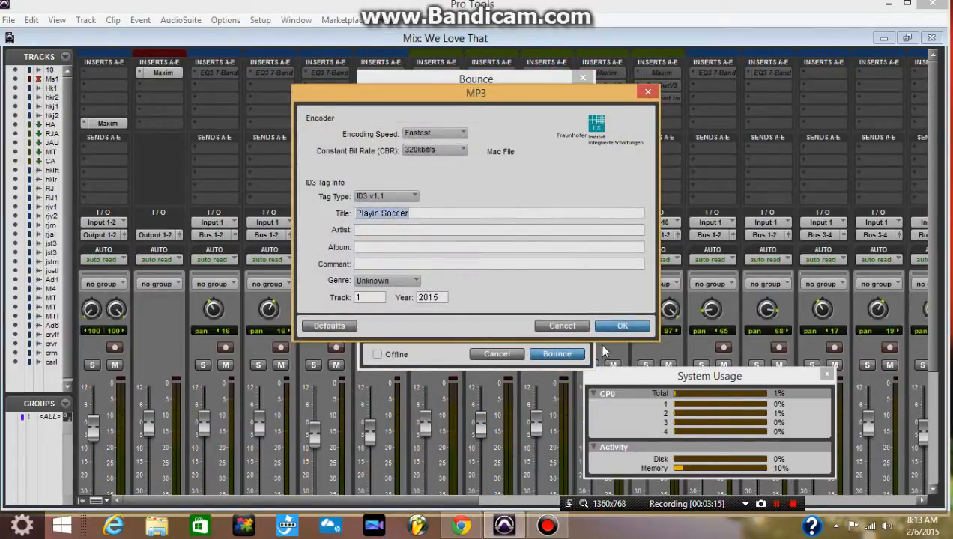
left_click(622, 325)
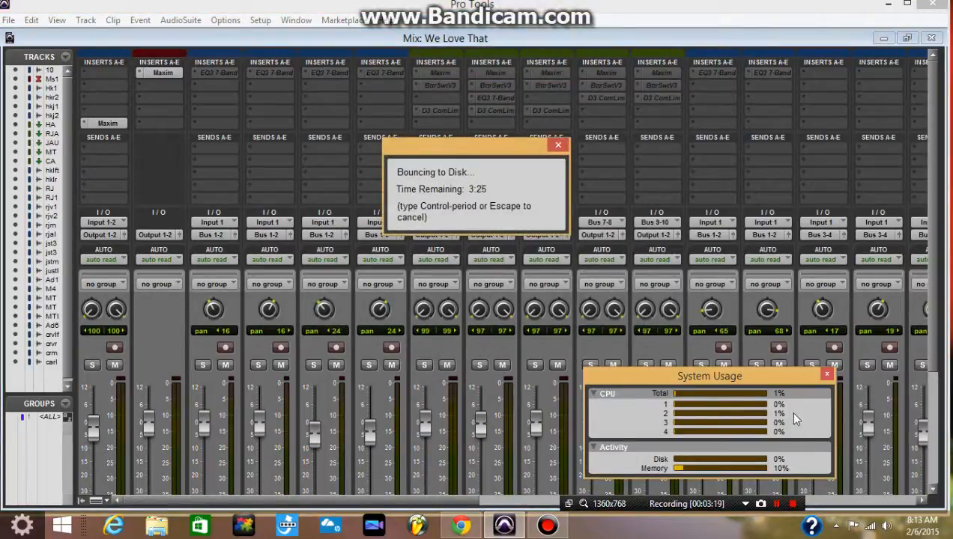
mouse_move(516, 200)
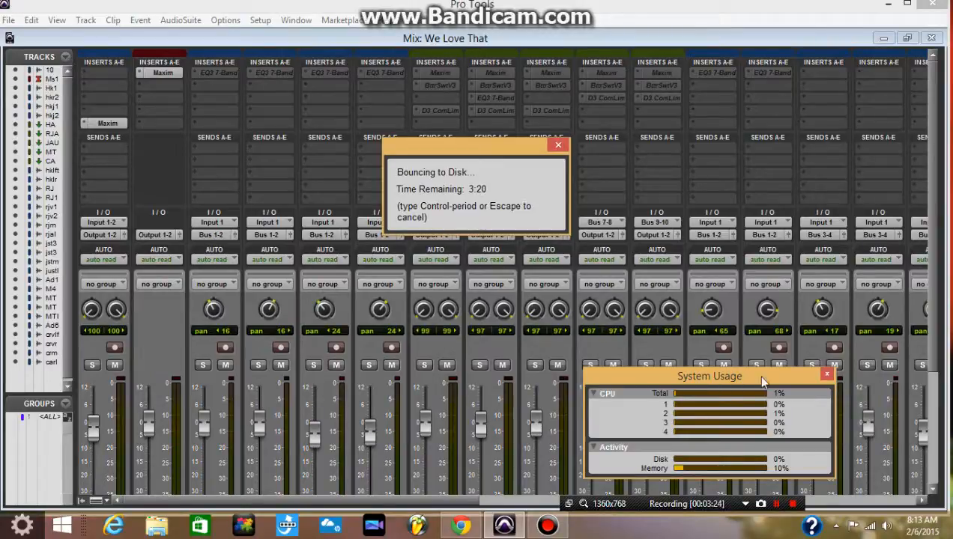
mouse_move(684, 413)
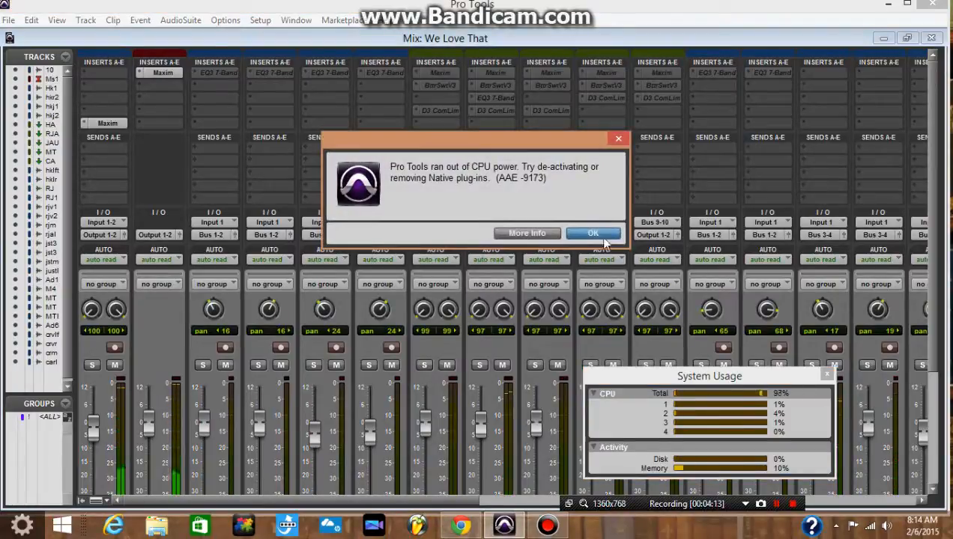
Step: Dismiss the latest AAE -9173 CPU error with OK
left_click(592, 233)
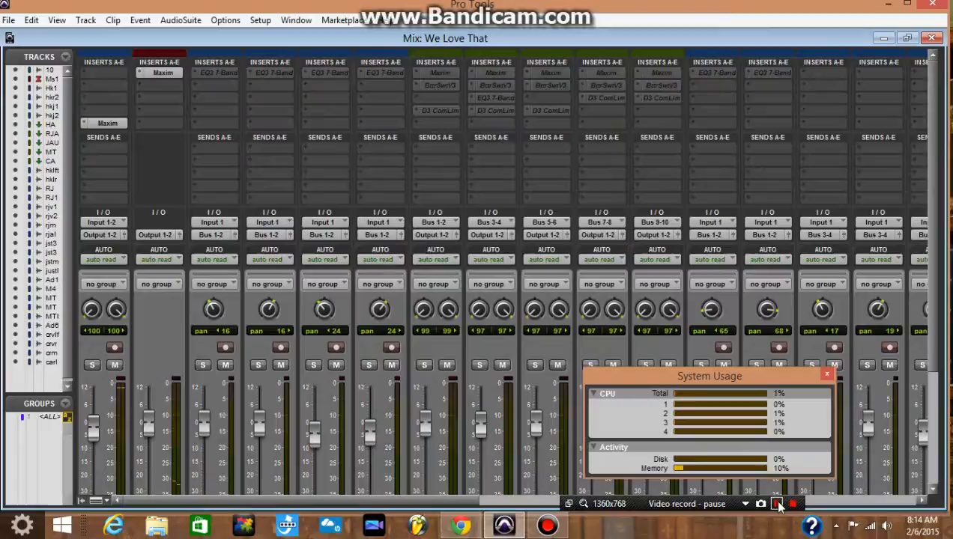